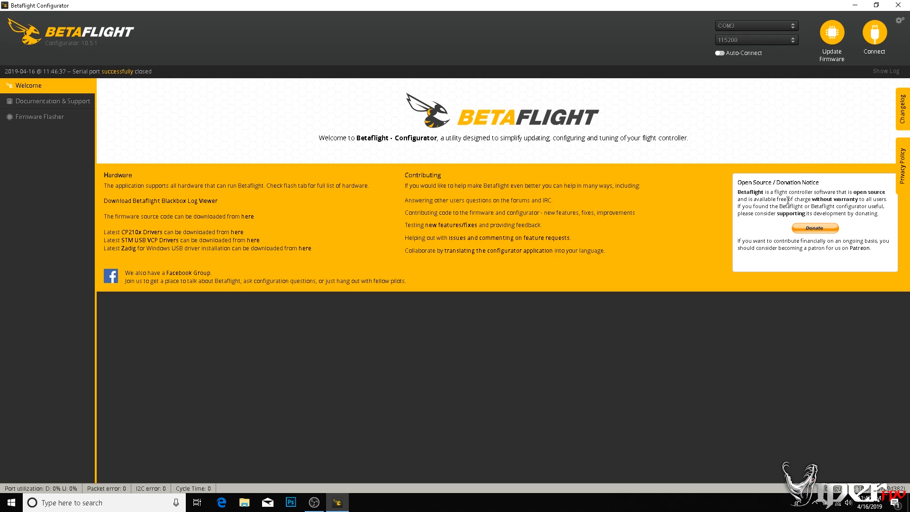
pyautogui.moveTo(99, 50)
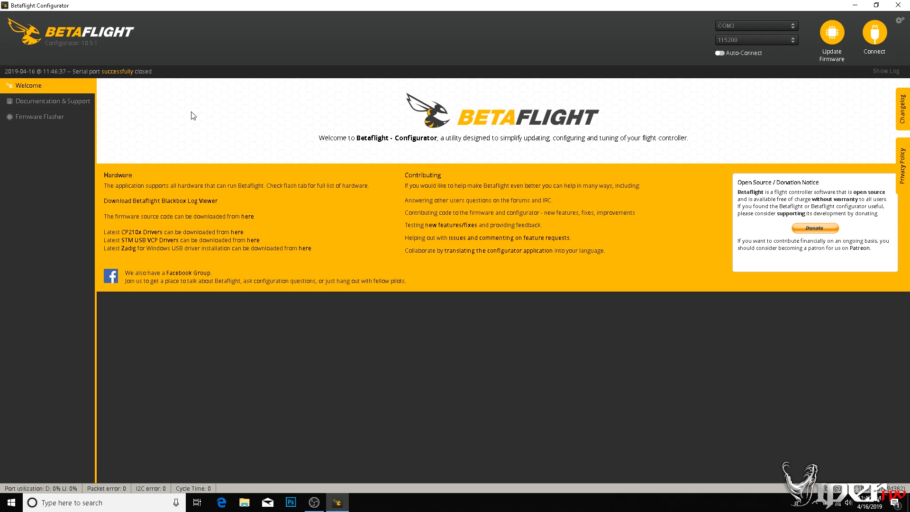
pyautogui.moveTo(135, 53)
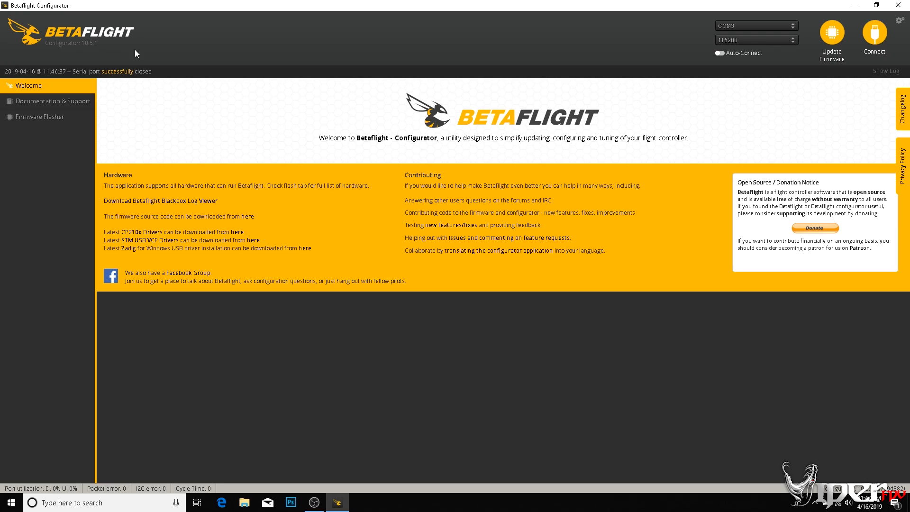
pyautogui.moveTo(167, 82)
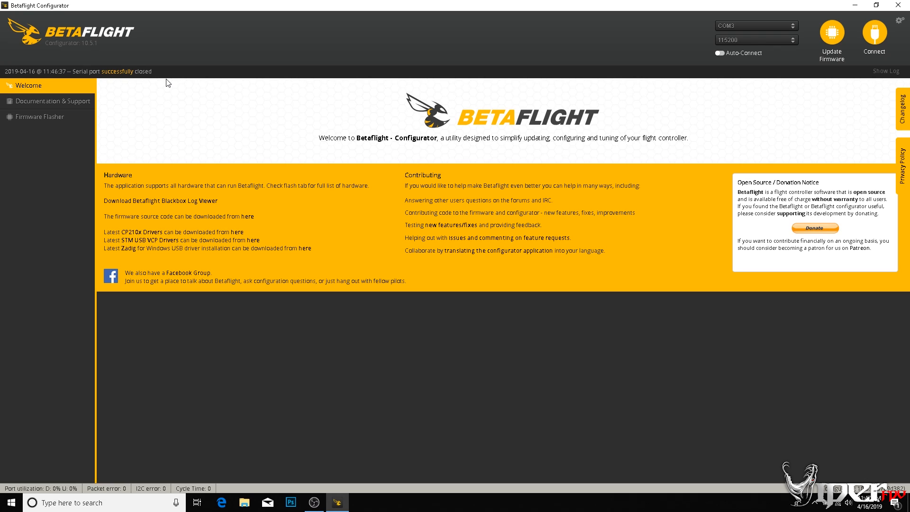
pyautogui.moveTo(154, 101)
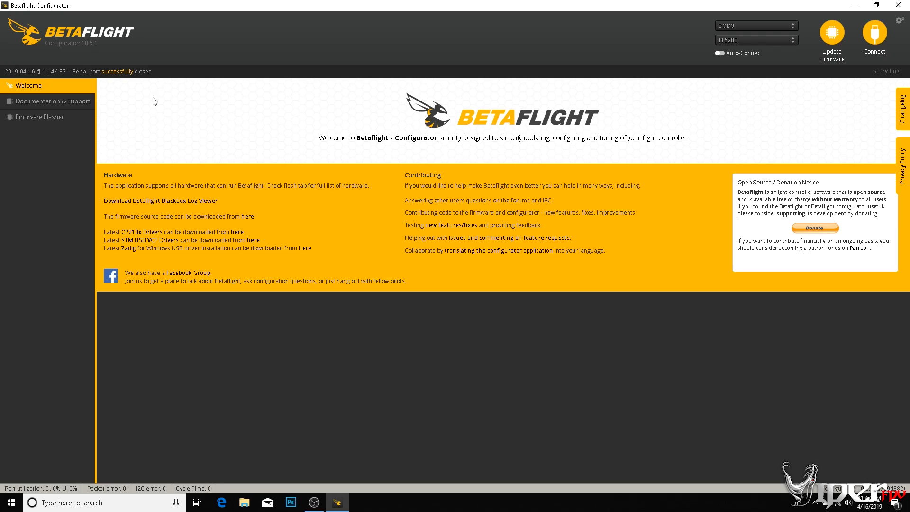
pyautogui.moveTo(626, 169)
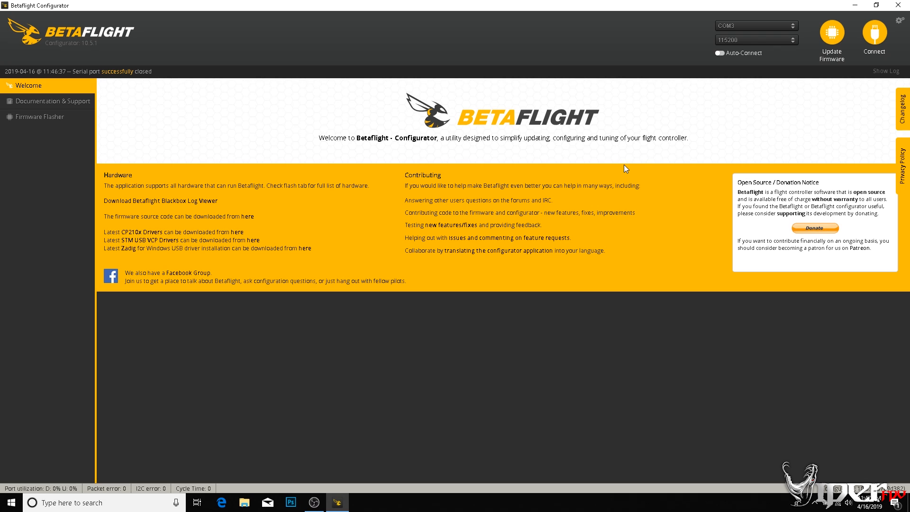
# Step: Connect to the flight controller and check the firmware version in the CLI, then disconnect
pyautogui.click(872, 32)
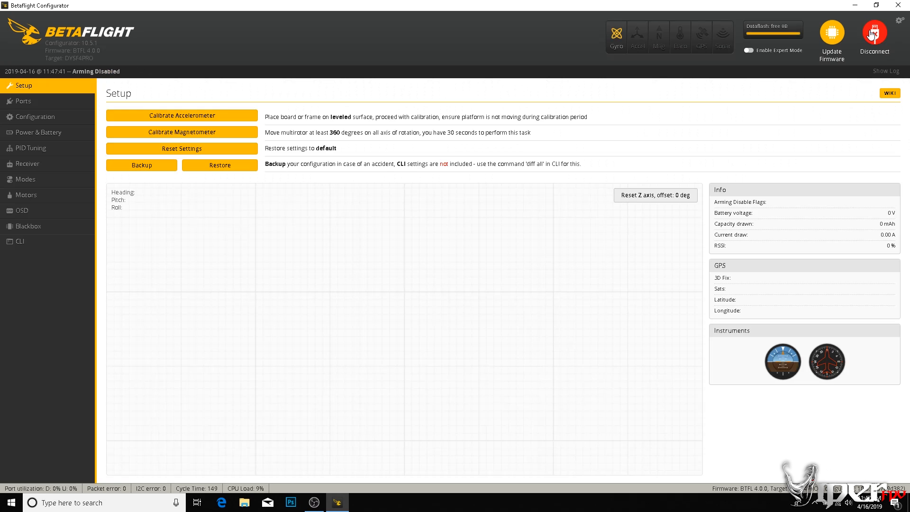
pyautogui.click(21, 241)
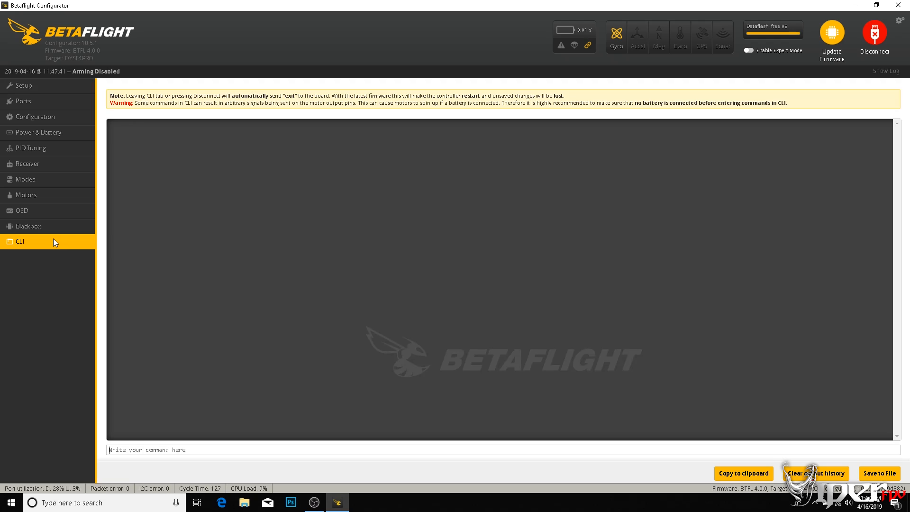
pyautogui.write('version')
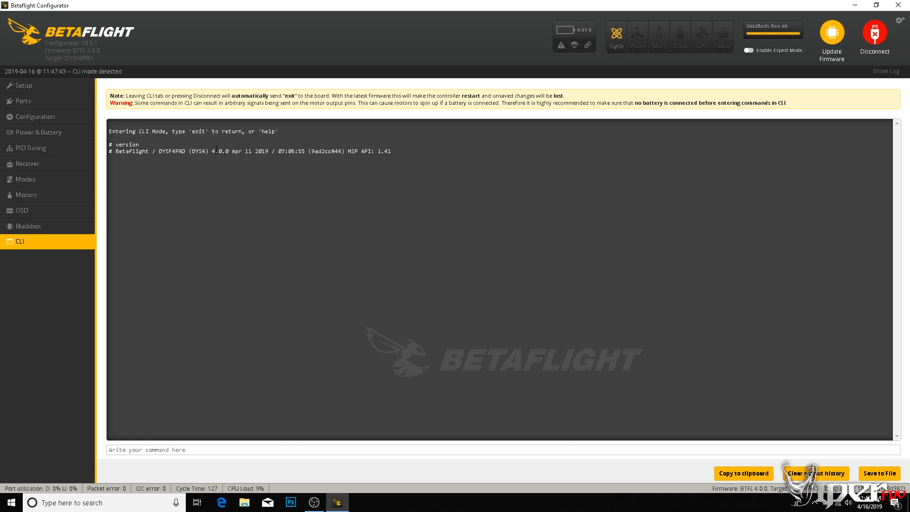
pyautogui.moveTo(233, 158)
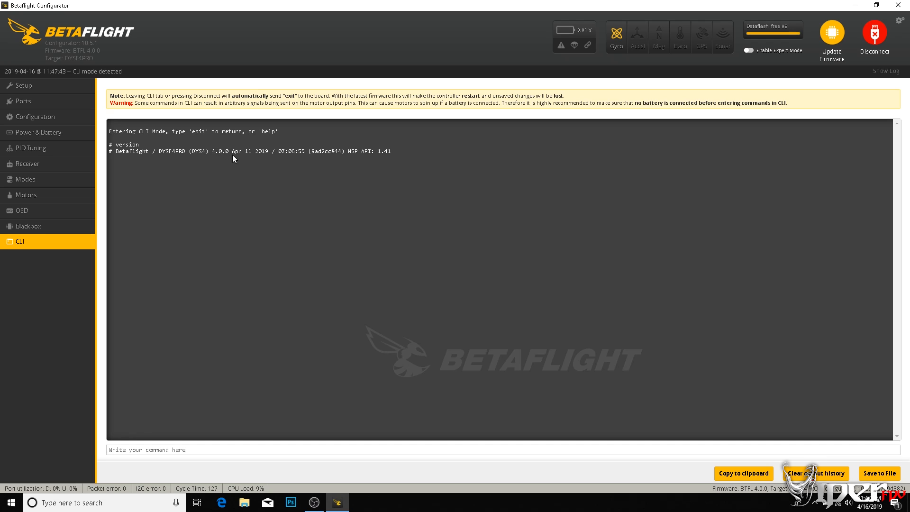
pyautogui.click(872, 32)
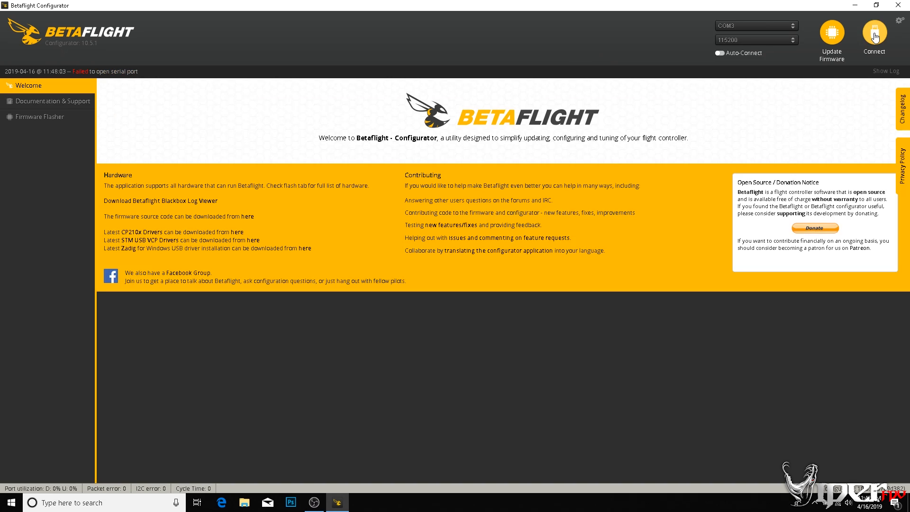
# Step: Reconnect and save the Launch Control range on AUX 4 (1925-2100) from the Modes list
pyautogui.click(874, 34)
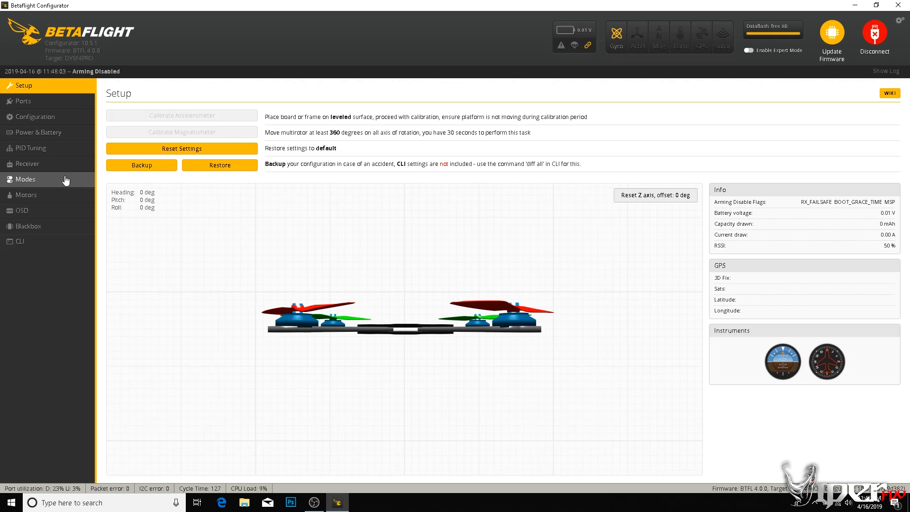
pyautogui.click(25, 179)
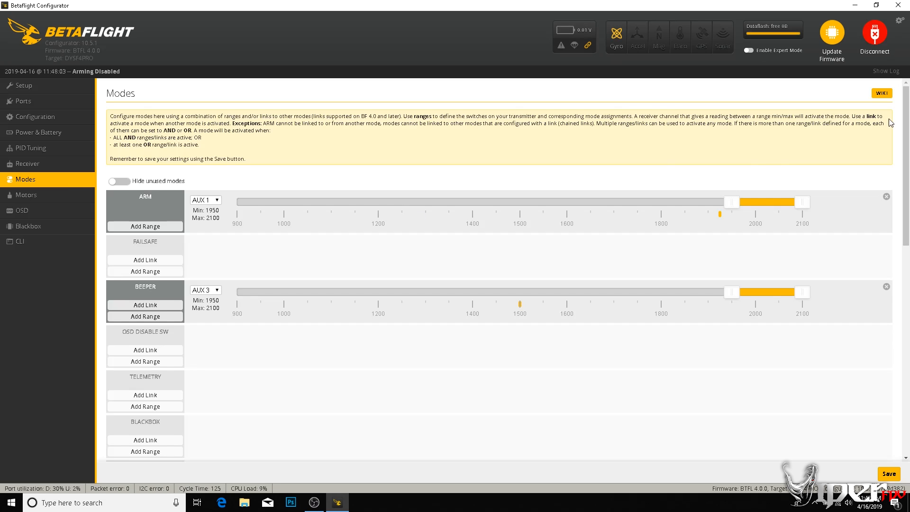
pyautogui.scroll(-3)
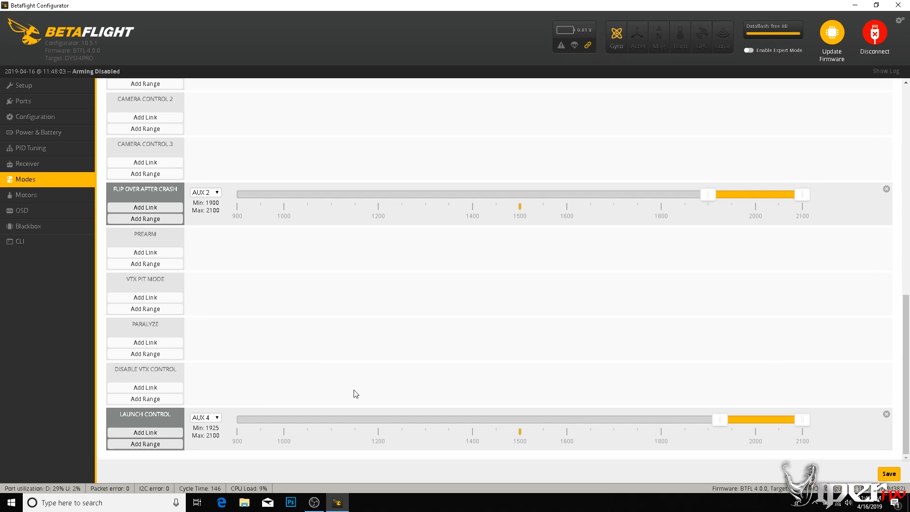
pyautogui.moveTo(561, 422)
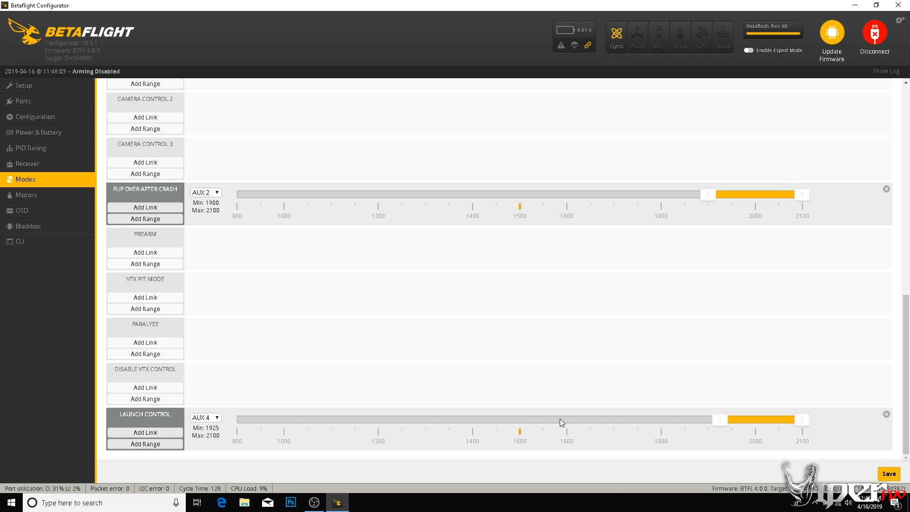
pyautogui.moveTo(430, 443)
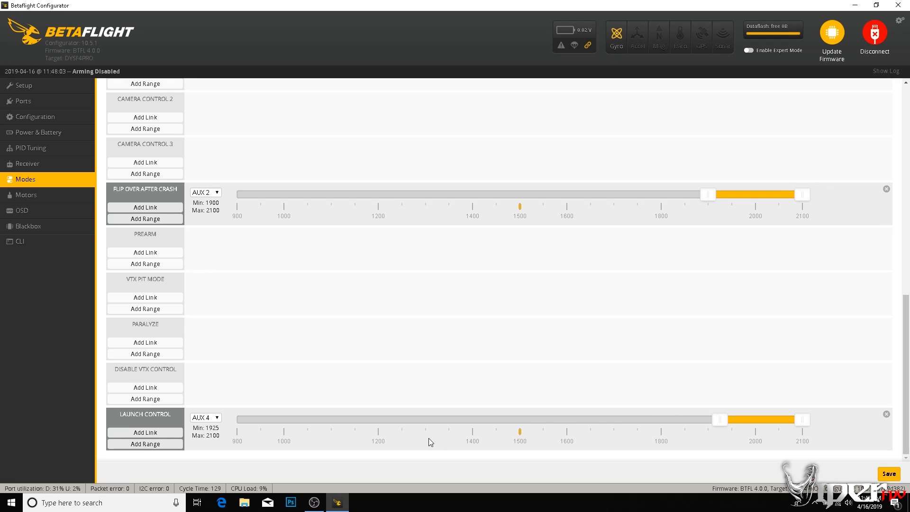
pyautogui.moveTo(482, 398)
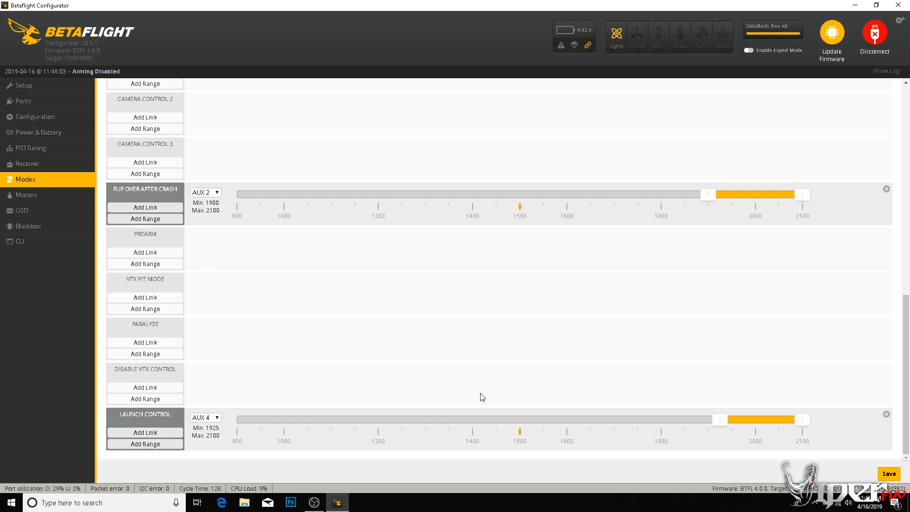
pyautogui.moveTo(637, 429)
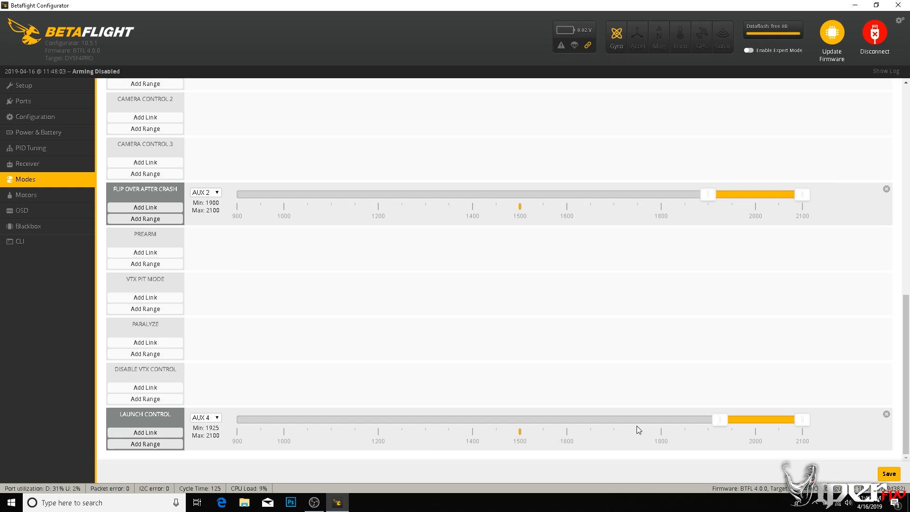
pyautogui.moveTo(532, 378)
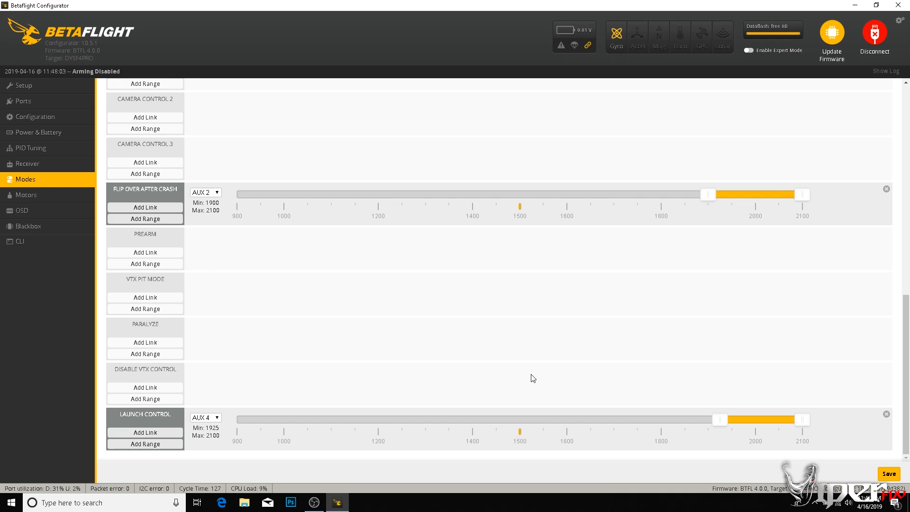
pyautogui.moveTo(502, 447)
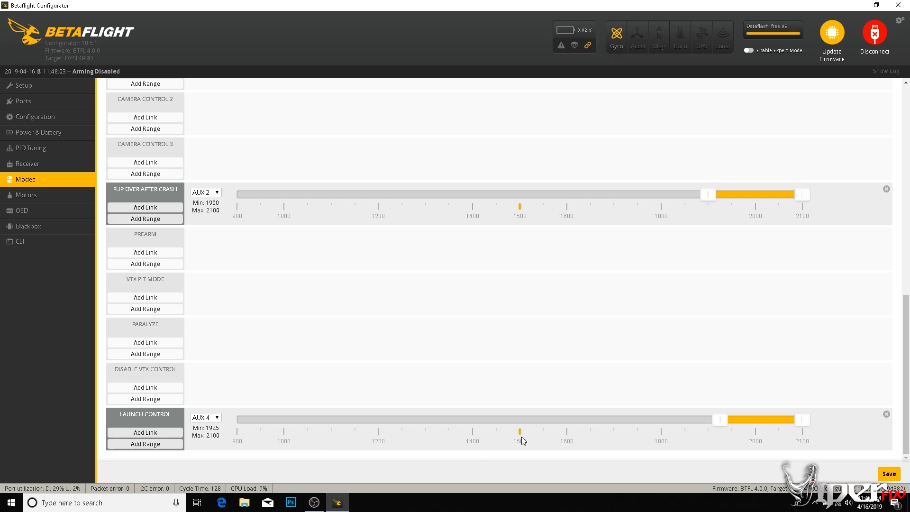
pyautogui.moveTo(697, 439)
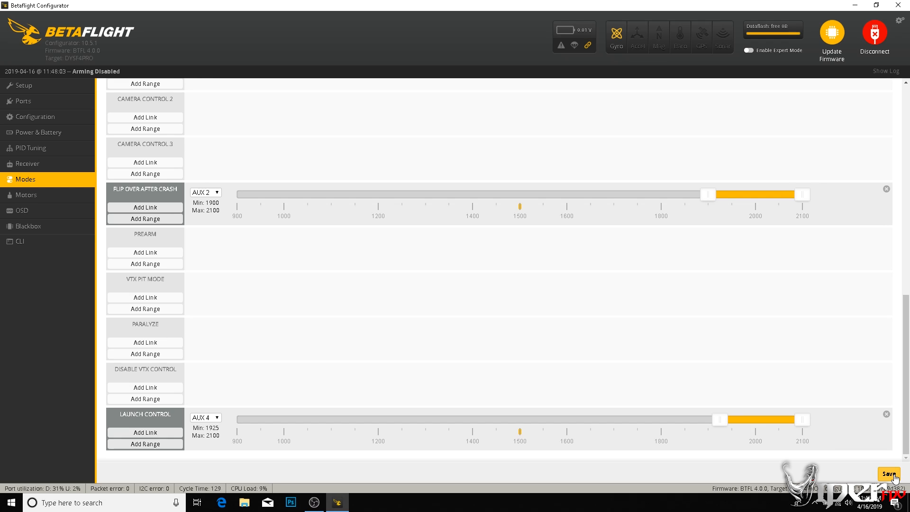
pyautogui.click(887, 473)
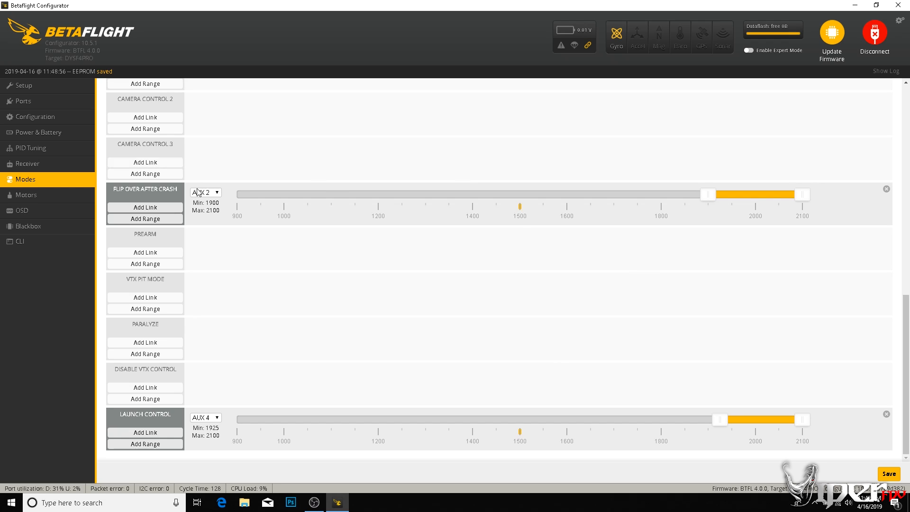
pyautogui.moveTo(20, 240)
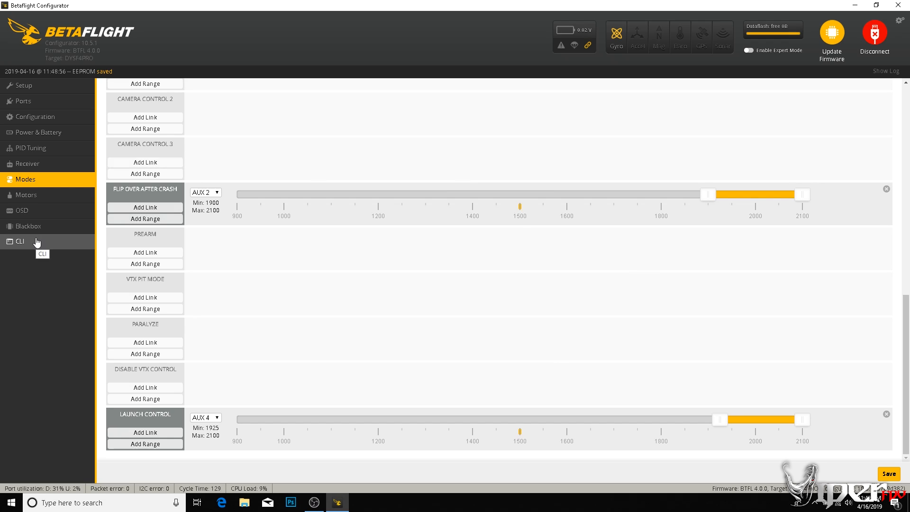
# Step: Run 'get launch_control' in the CLI to list mode NORMAL, gain 40, OSD warning ON
pyautogui.click(19, 241)
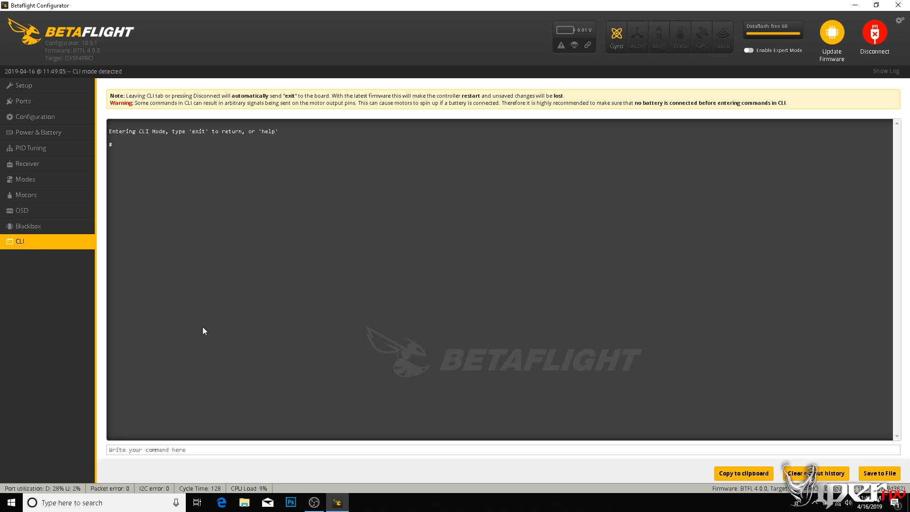
pyautogui.moveTo(316, 360)
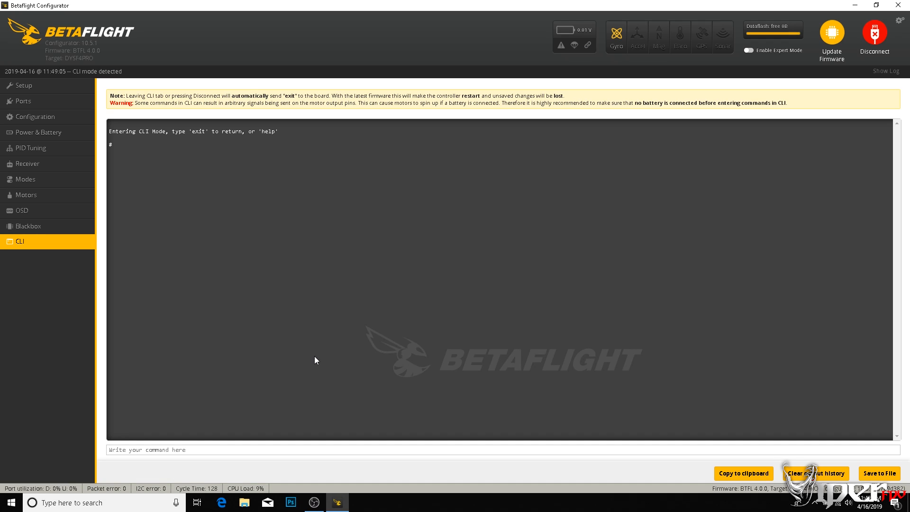
pyautogui.write('get launch_control')
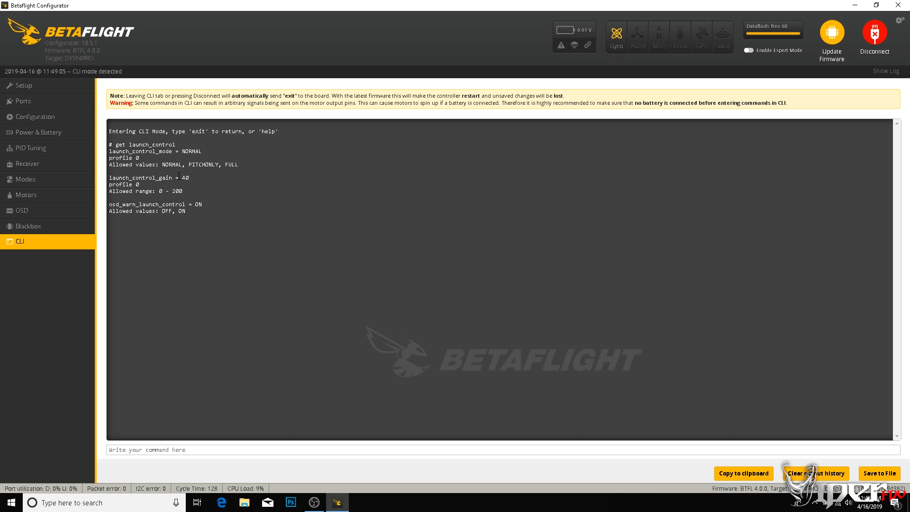
pyautogui.moveTo(196, 183)
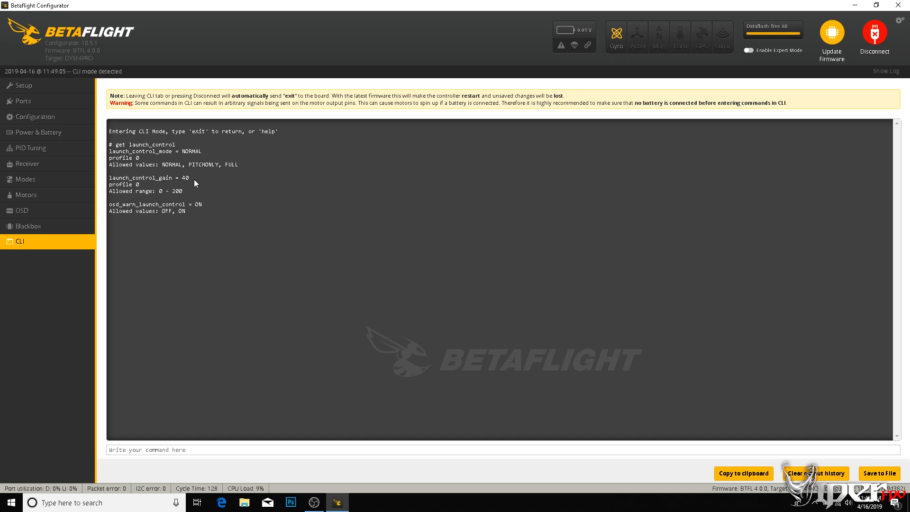
pyautogui.moveTo(198, 178)
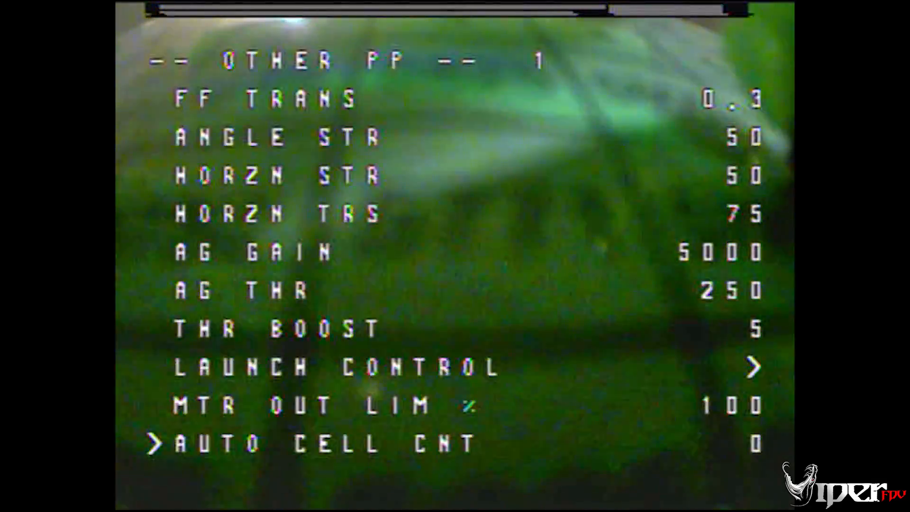
# Step: Enter the Launch Control OSD submenu and scan mode, allow reset, trigger throttle, angle limit and gain
pyautogui.press('up')
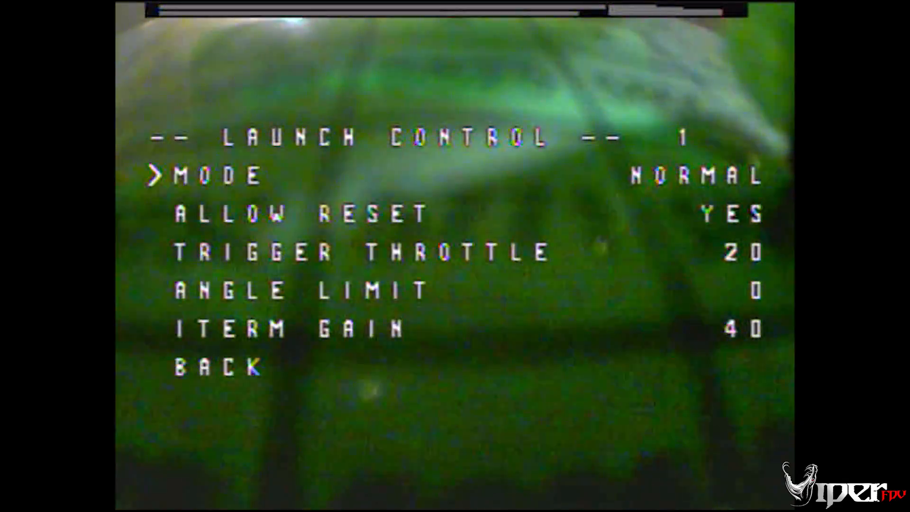
pyautogui.press('down')
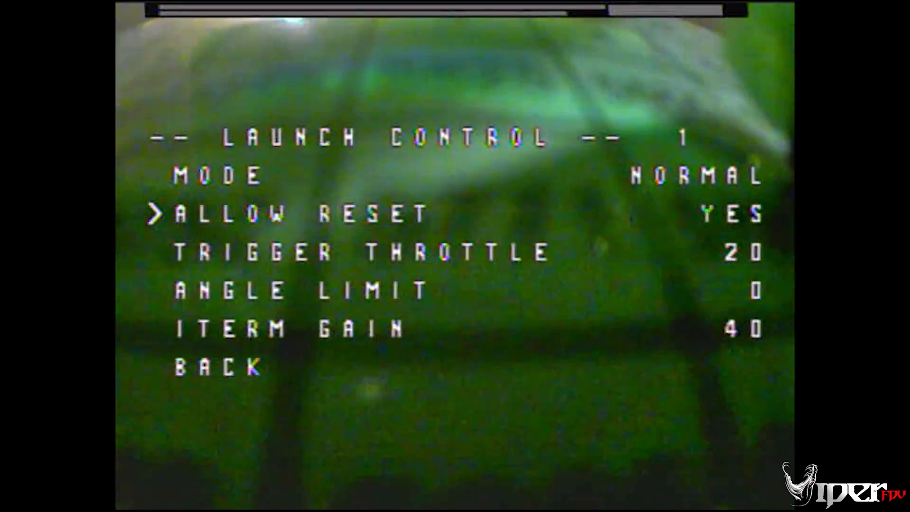
pyautogui.press('Down')
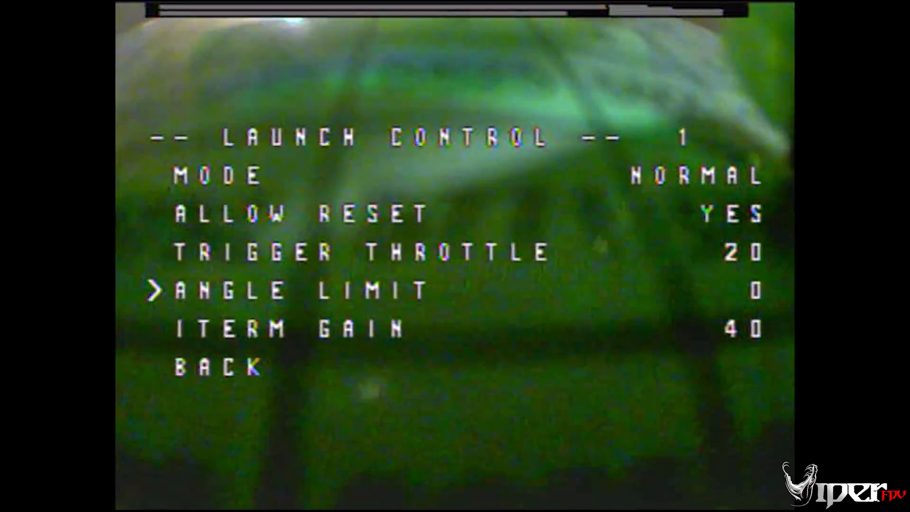
pyautogui.press('Down')
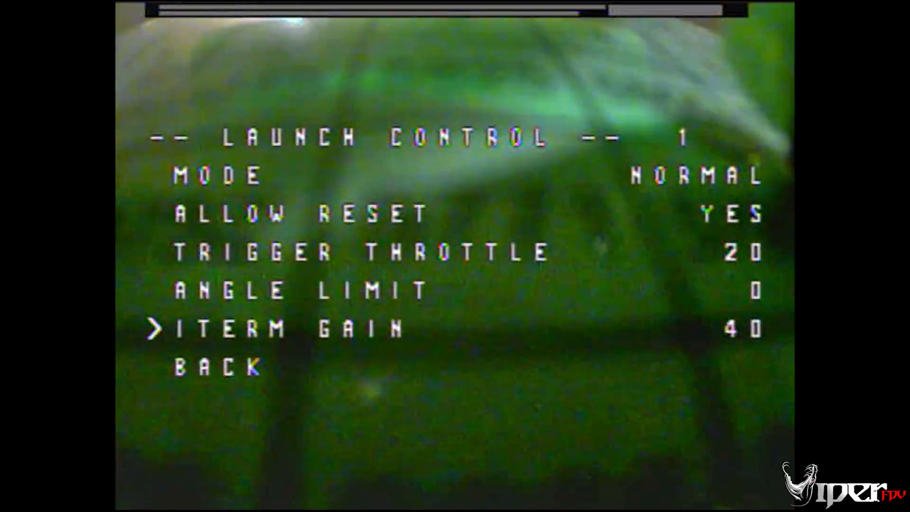
pyautogui.press('Up')
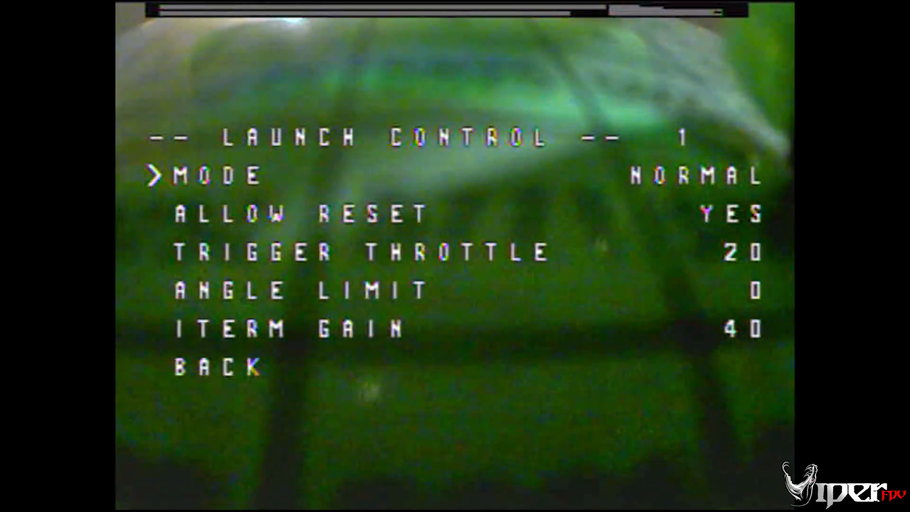
# Step: Review iterm gain 40 and angle limit 0 again, then move to the Back option
pyautogui.press('down')
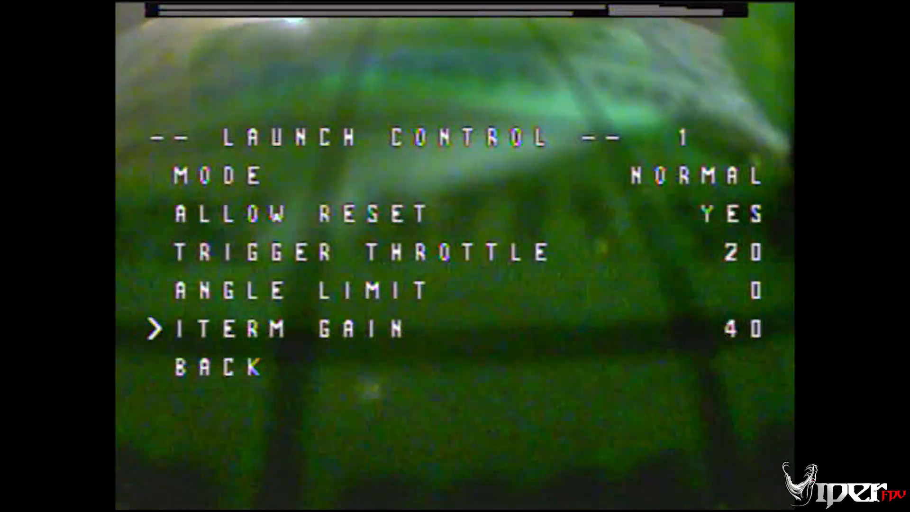
pyautogui.press('Up')
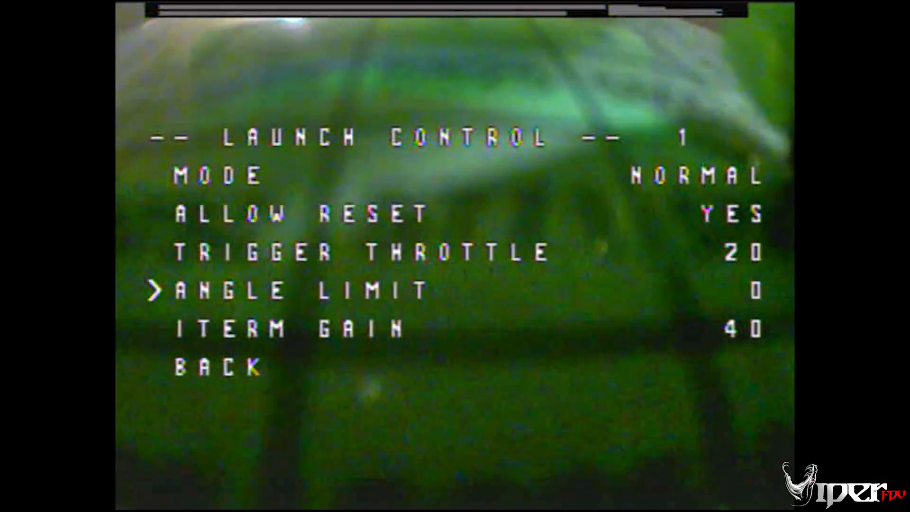
pyautogui.press('Down')
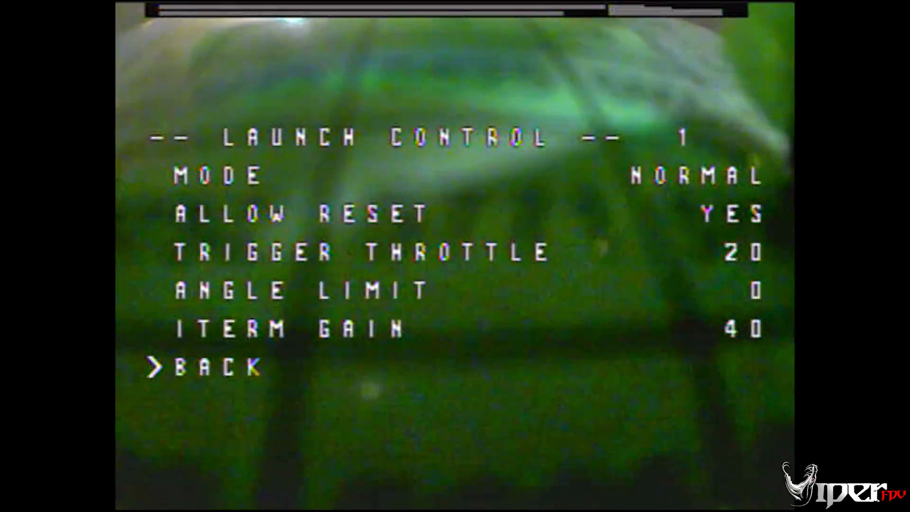